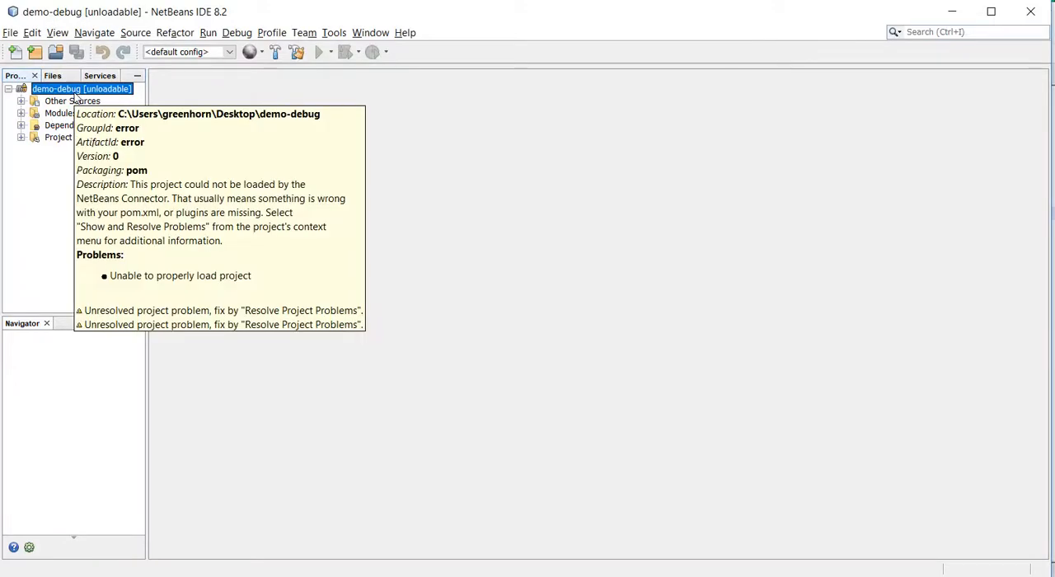
Reach the Global Maven Goal definitions window via Tools > Options > Java > Maven.
{"action": "right_click", "coordinate": [80, 89]}
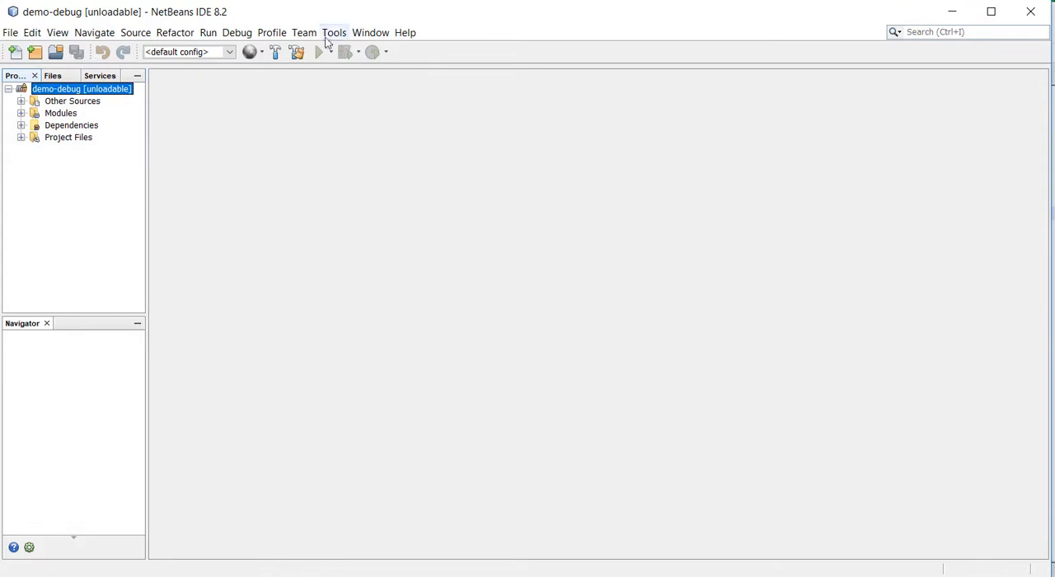
{"action": "left_click", "coordinate": [333, 33]}
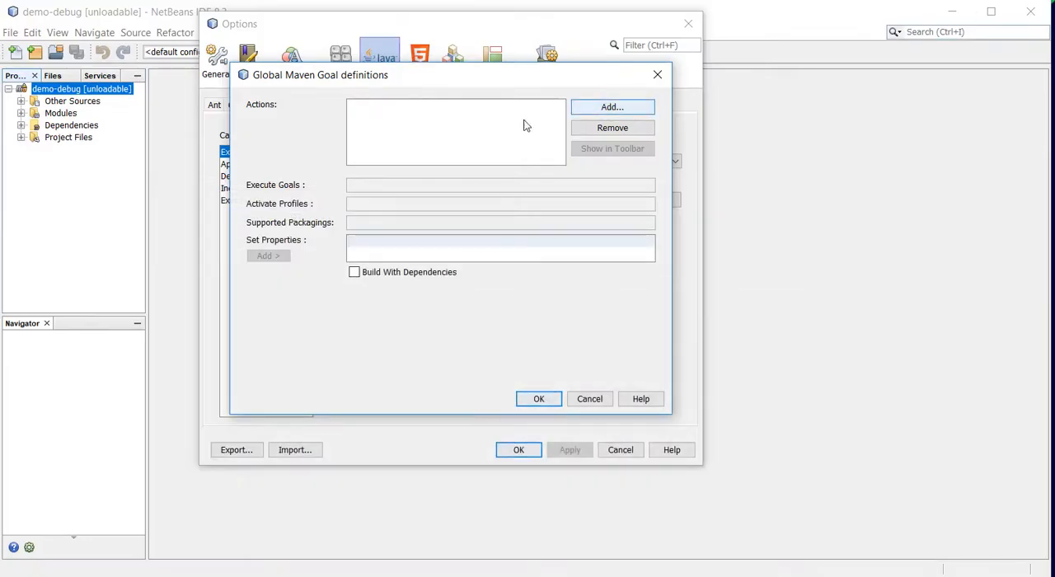
Add a new custom goal action named 'spring-boot:run debug profile local'.
{"action": "left_click", "coordinate": [611, 105]}
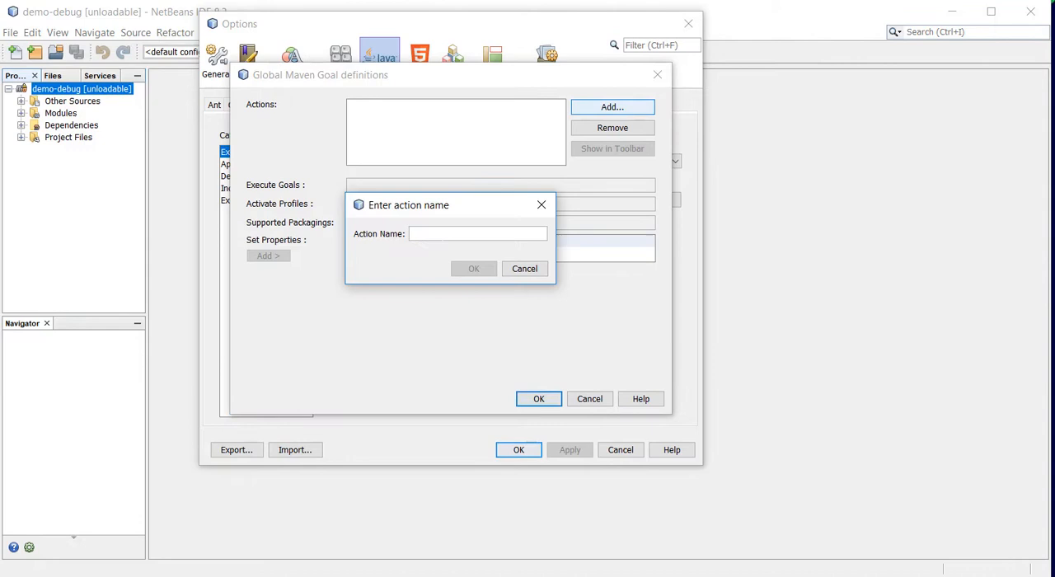
{"action": "type", "text": "spring-boot"}
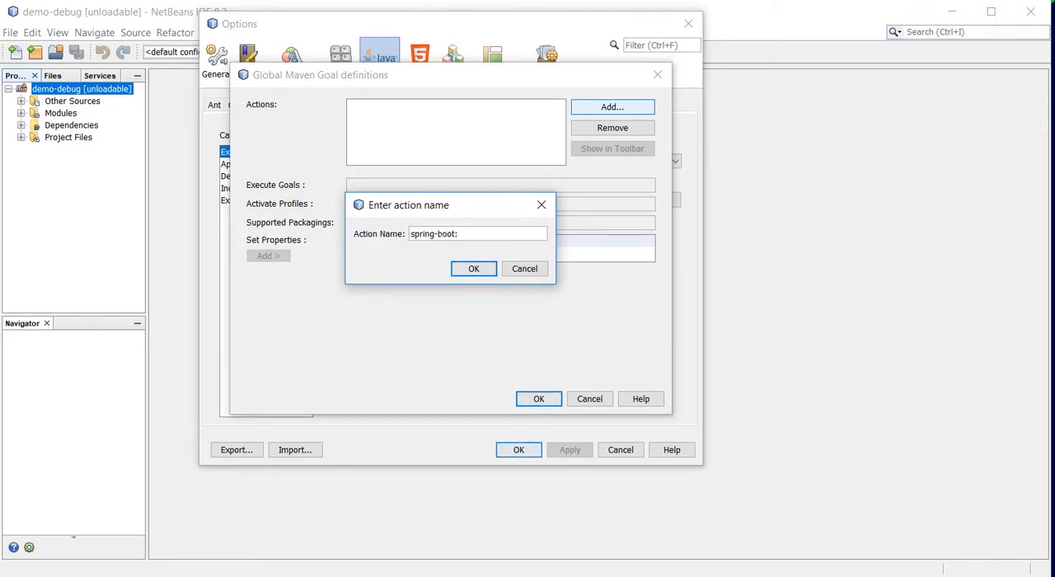
{"action": "type", "text": ":run"}
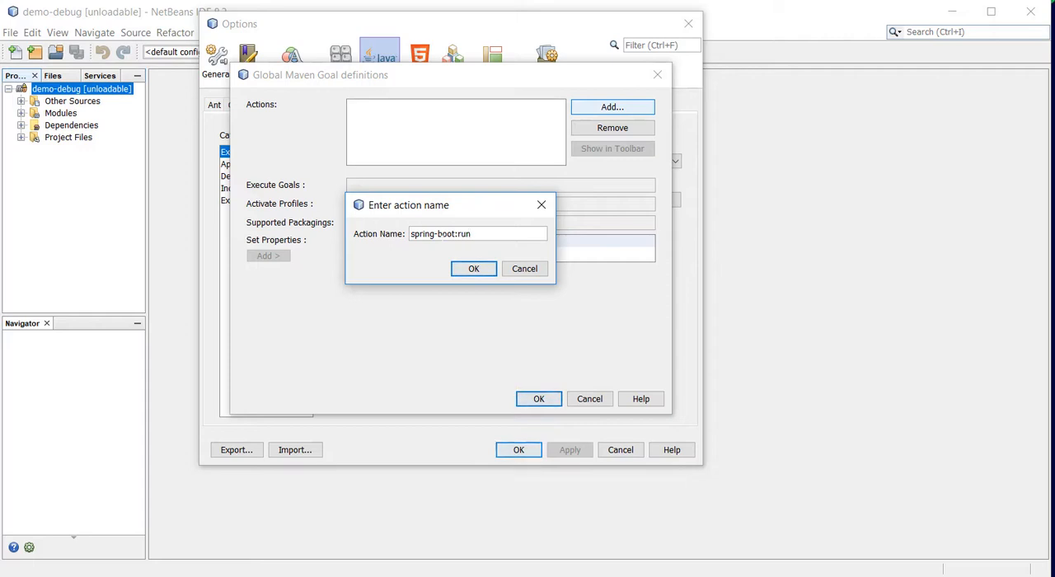
{"action": "type", "text": "debug"}
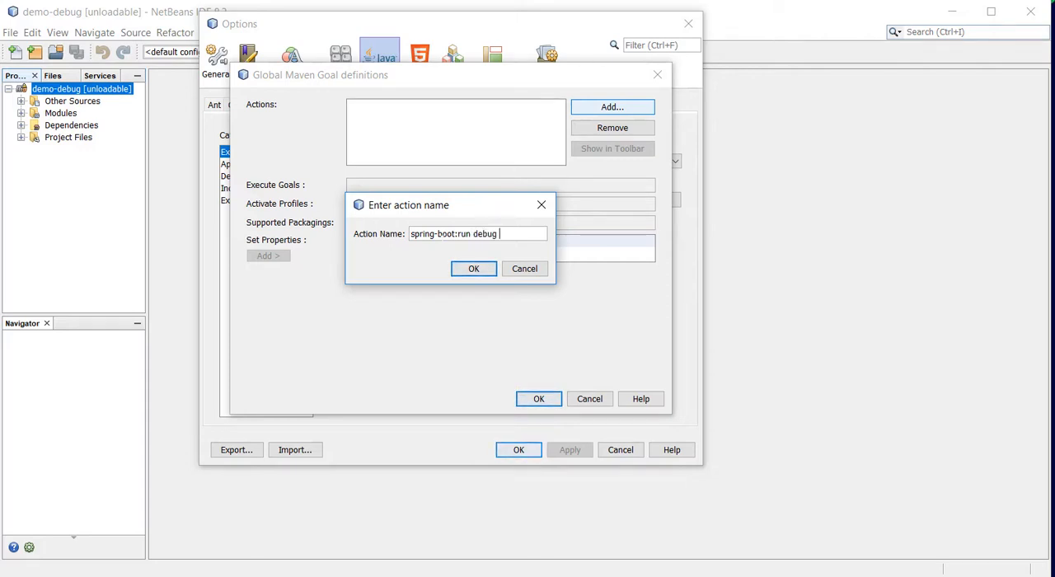
{"action": "type", "text": "profil"}
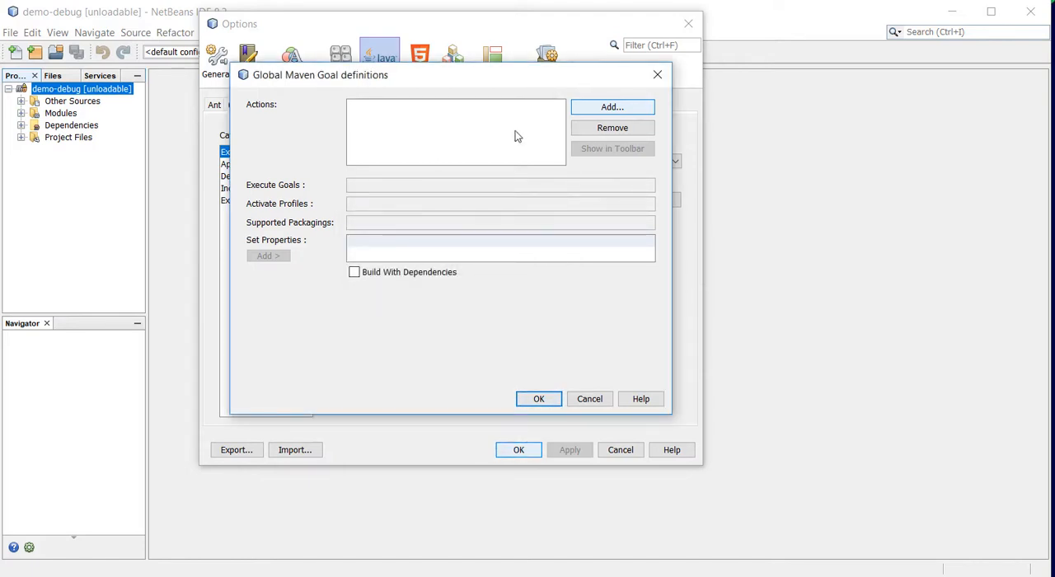
Confirm the new action name and switch to the Notepad++ goal notes.
{"action": "left_click", "coordinate": [611, 106]}
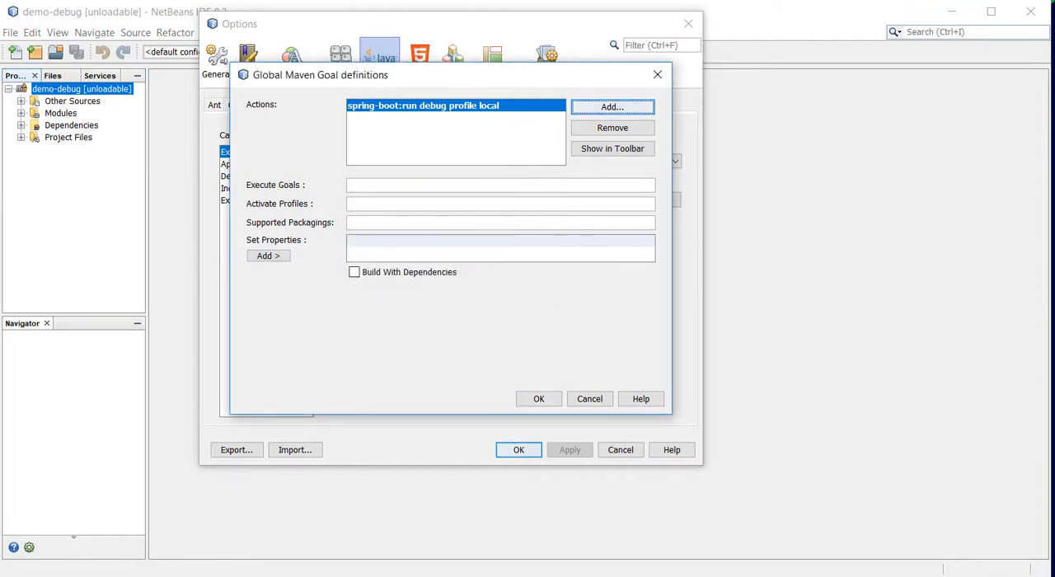
{"action": "left_click", "coordinate": [499, 184]}
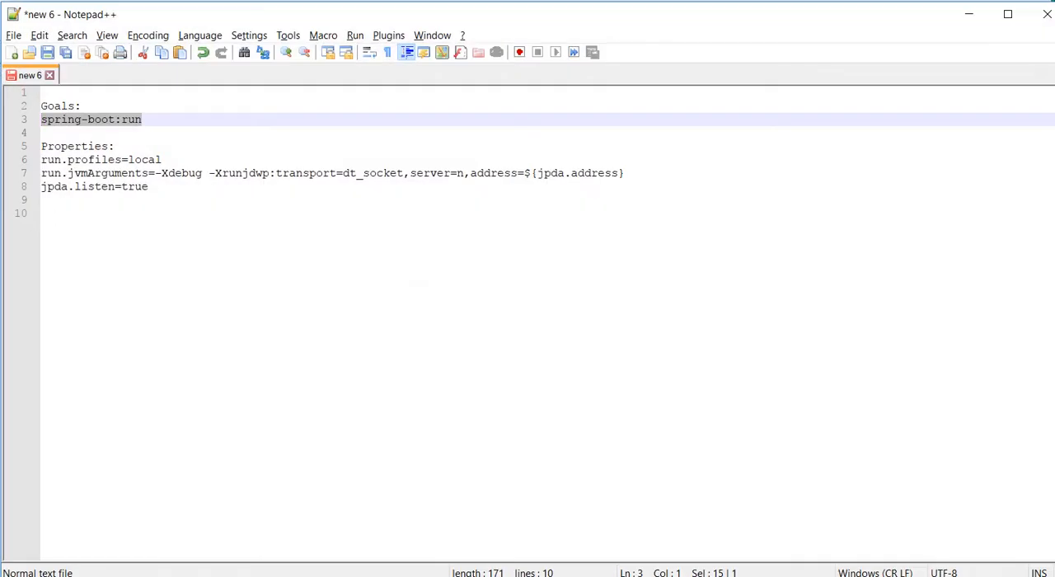
Copy spring-boot:run as the execute goal and copy the profile and debug property lines.
{"action": "left_click_drag", "start_coordinate": [41, 158], "coordinate": [148, 187]}
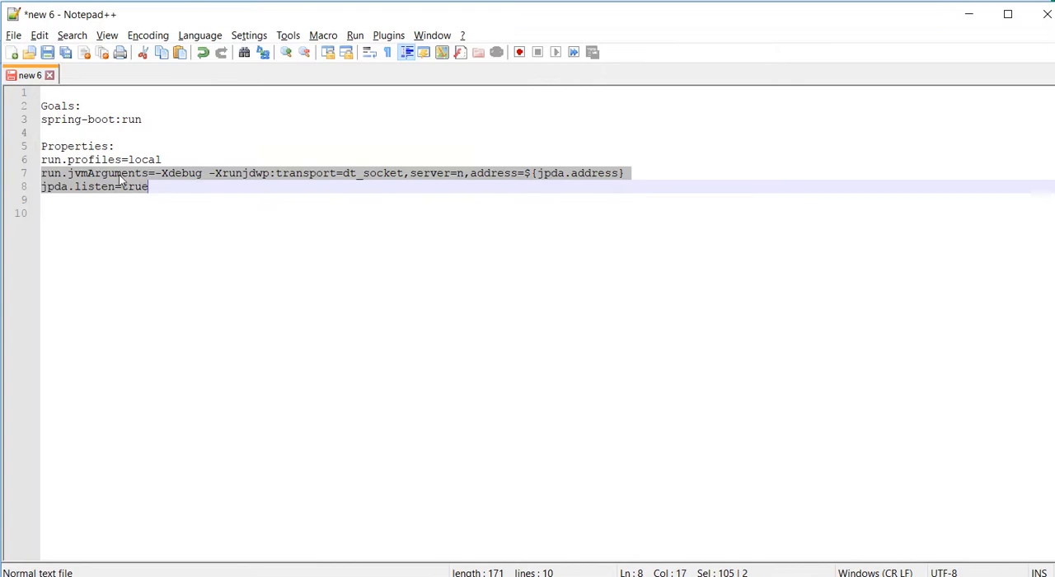
{"action": "double_click", "coordinate": [135, 186]}
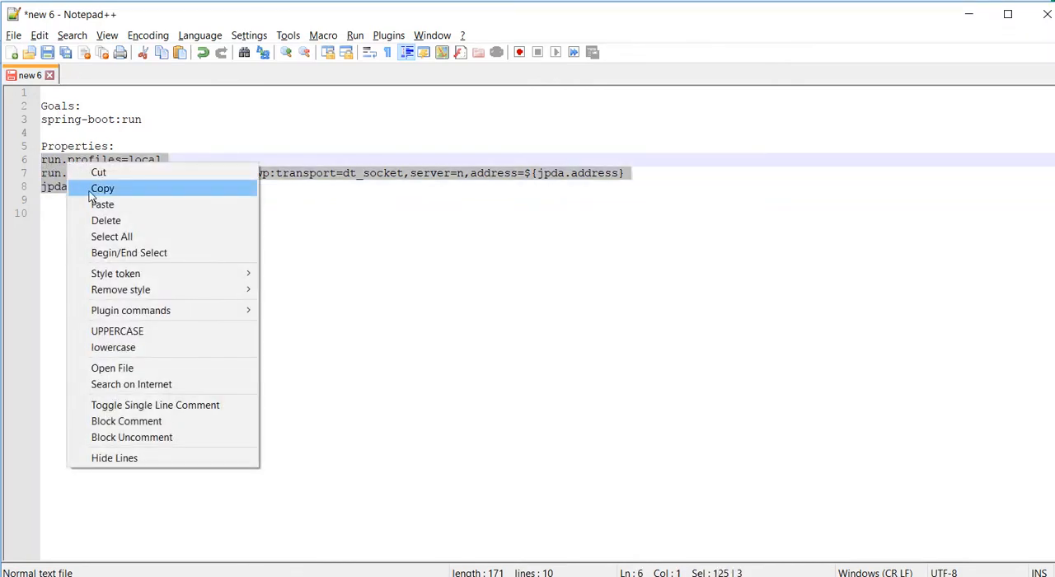
{"action": "left_click", "coordinate": [103, 188]}
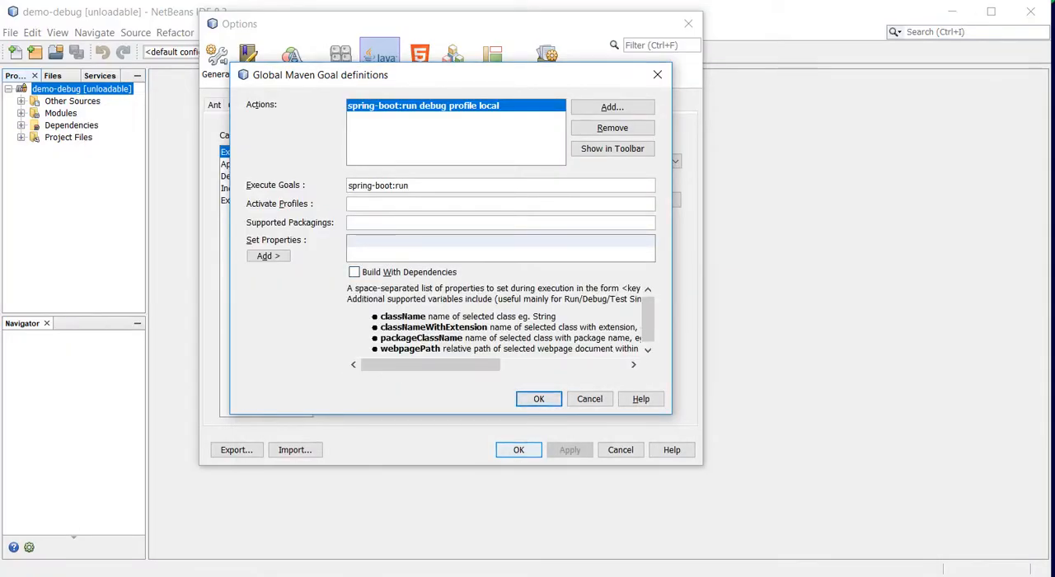
Set the action properties including jpda.listen=true and save the goal definitions and options.
{"action": "type", "text": "jpda.listen=true"}
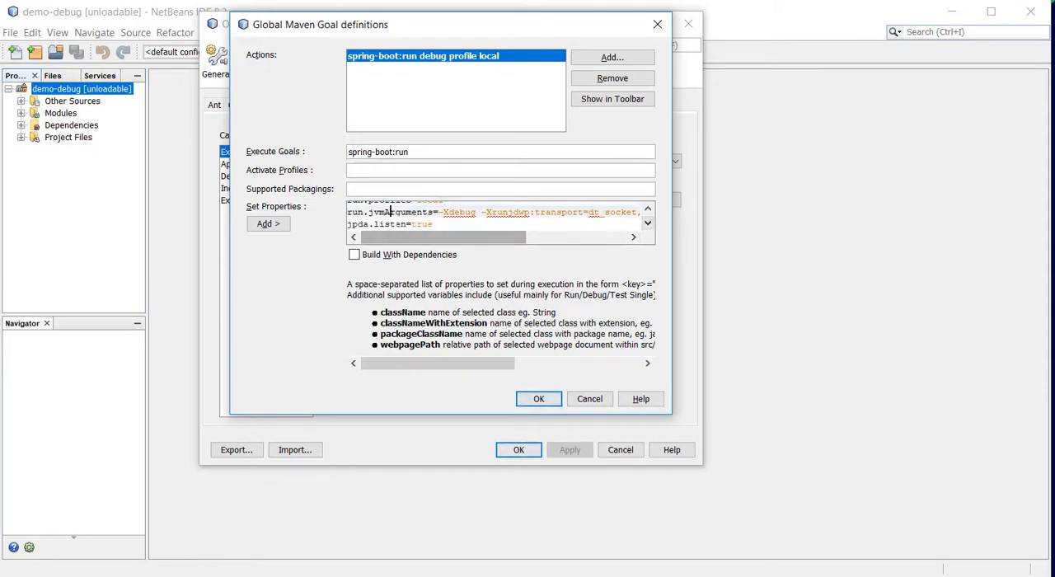
{"action": "left_click", "coordinate": [648, 224]}
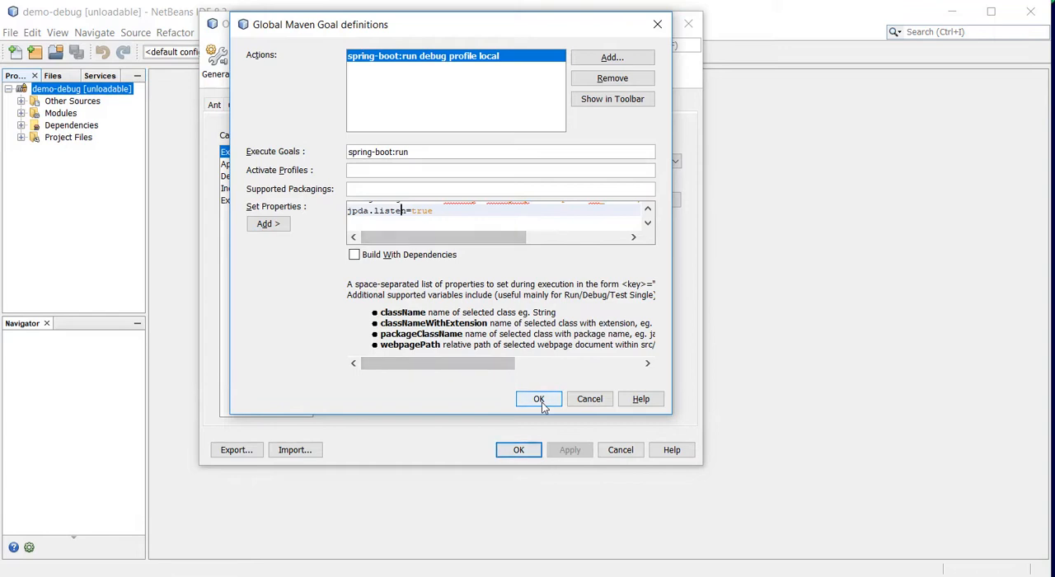
{"action": "left_click", "coordinate": [538, 397]}
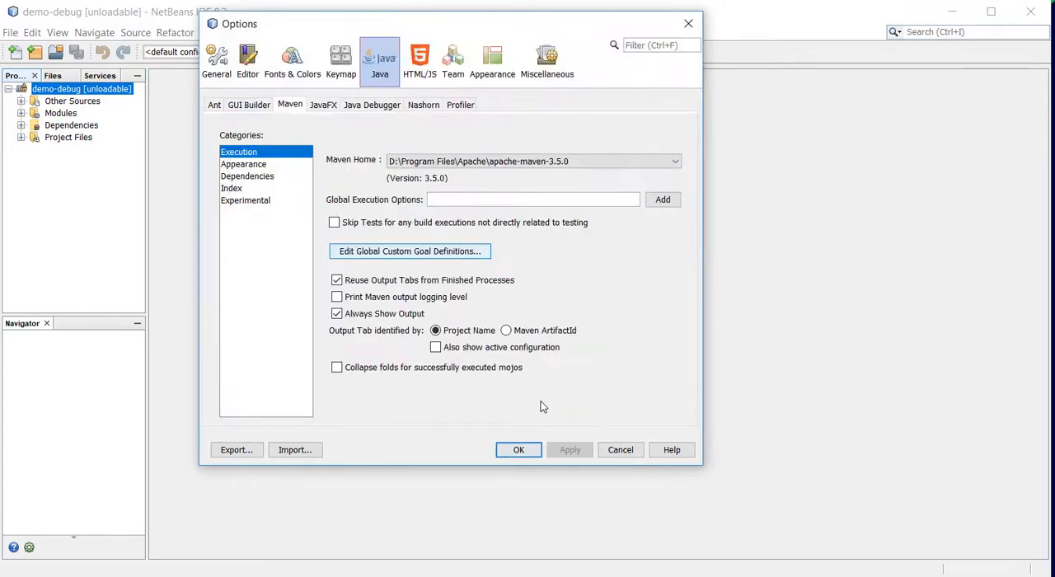
{"action": "left_click", "coordinate": [518, 448]}
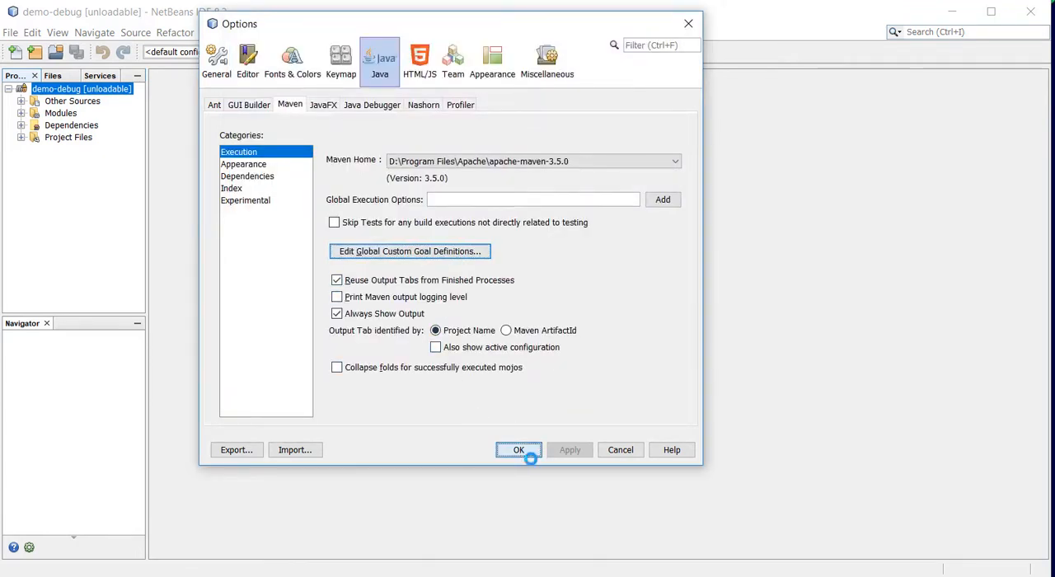
{"action": "left_click", "coordinate": [518, 448]}
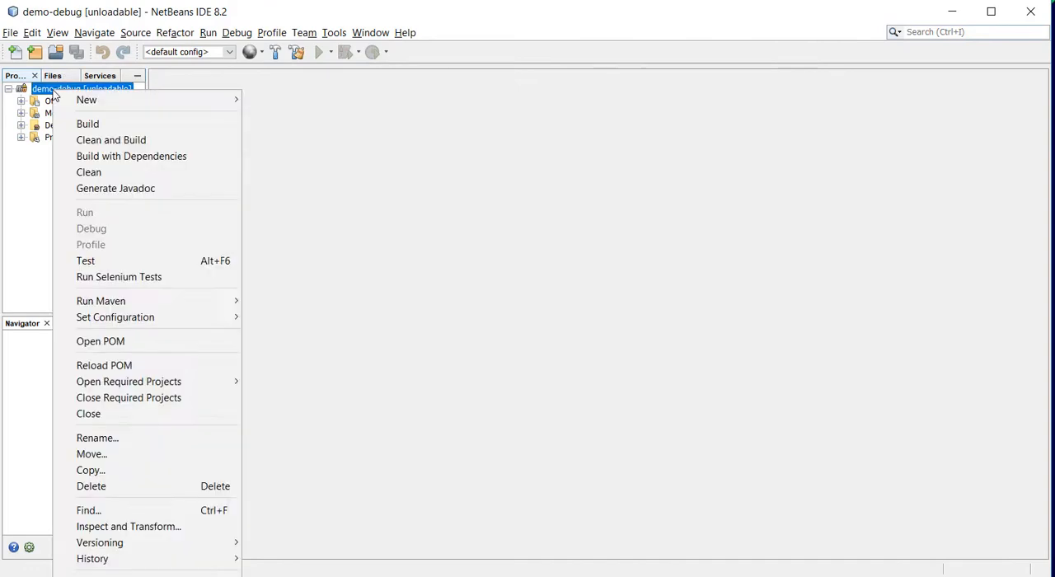
{"action": "mouse_move", "coordinate": [101, 300]}
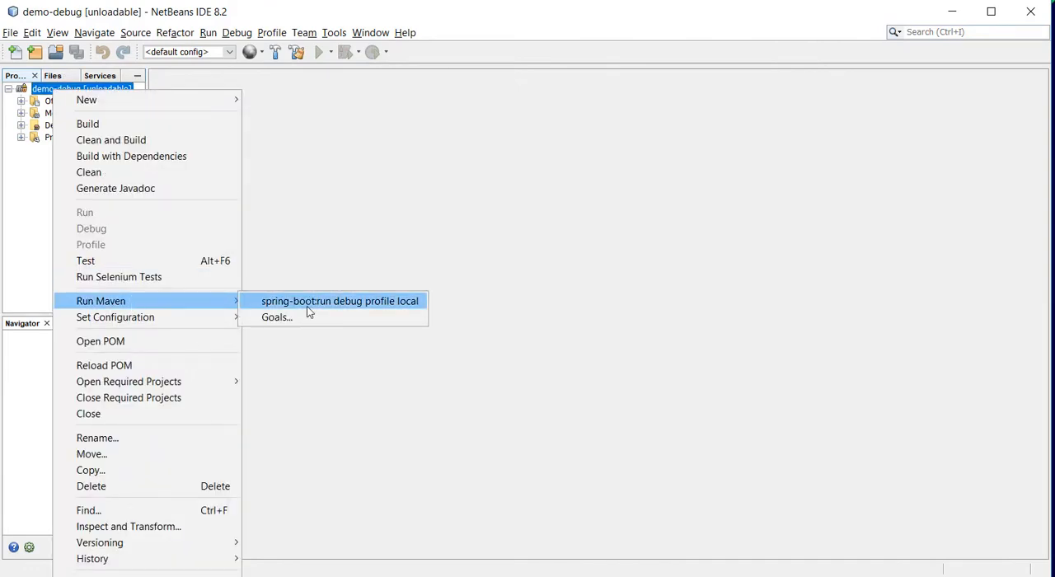
{"action": "mouse_move", "coordinate": [328, 309]}
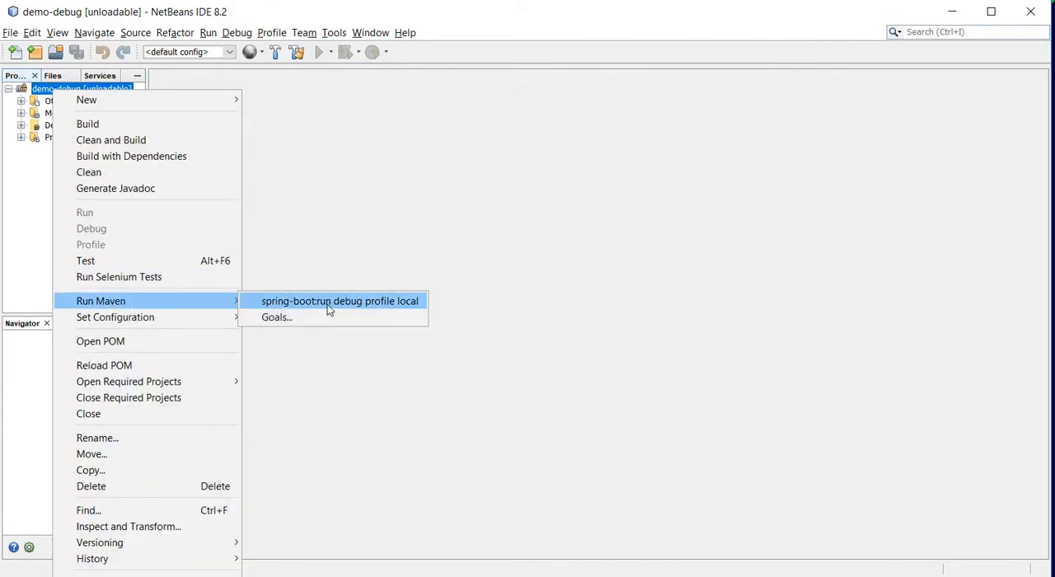
{"action": "mouse_move", "coordinate": [132, 138]}
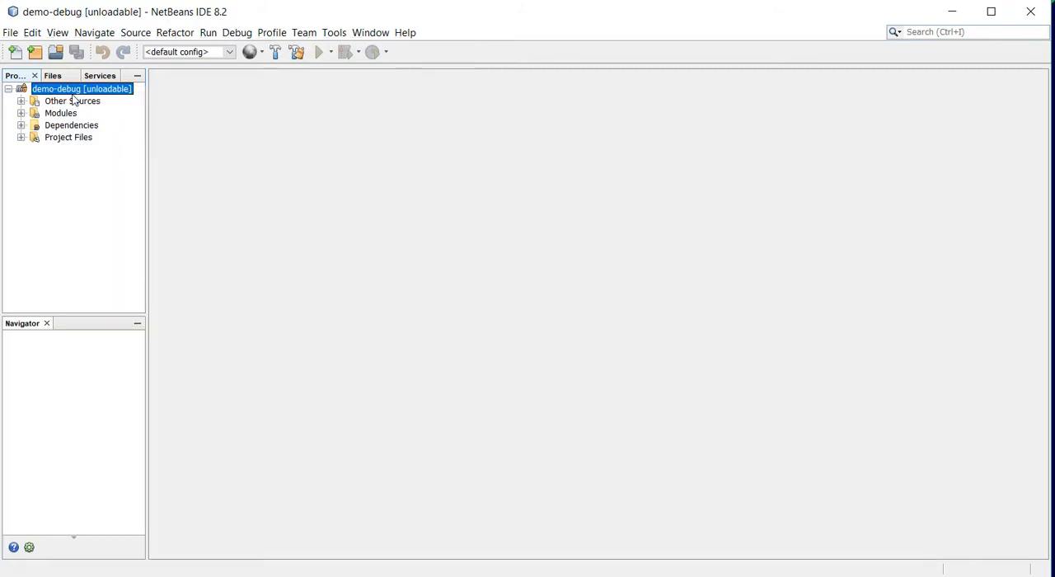
Build demo-debug to BUILD SUCCESS and expand its source packages to org.green.
{"action": "left_click", "coordinate": [317, 53]}
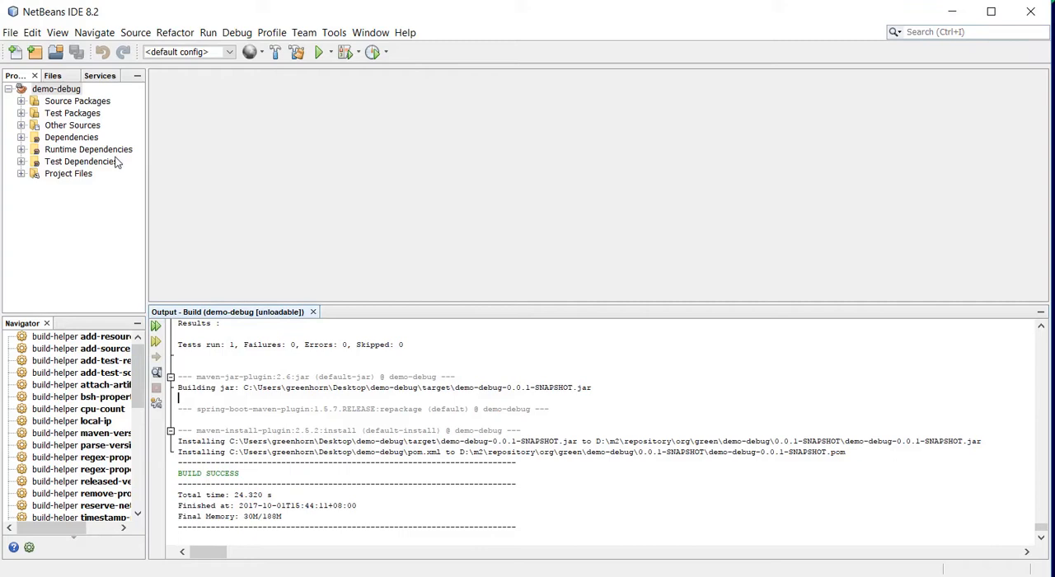
{"action": "left_click", "coordinate": [19, 89]}
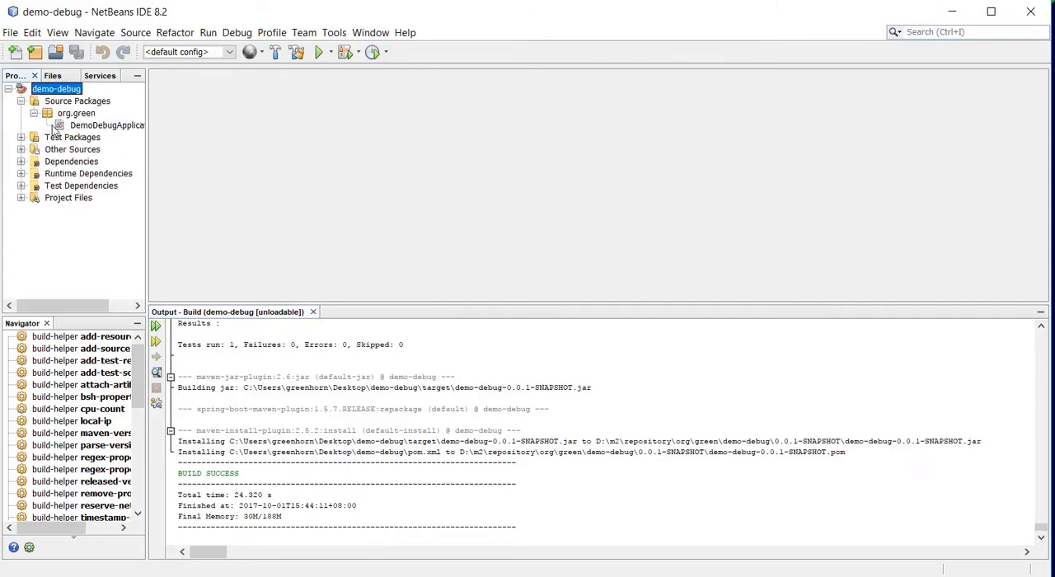
Edit DemoDebugApplication to implement CommandLineRunner with a println run method, breakpoint on line 16.
{"action": "double_click", "coordinate": [106, 125]}
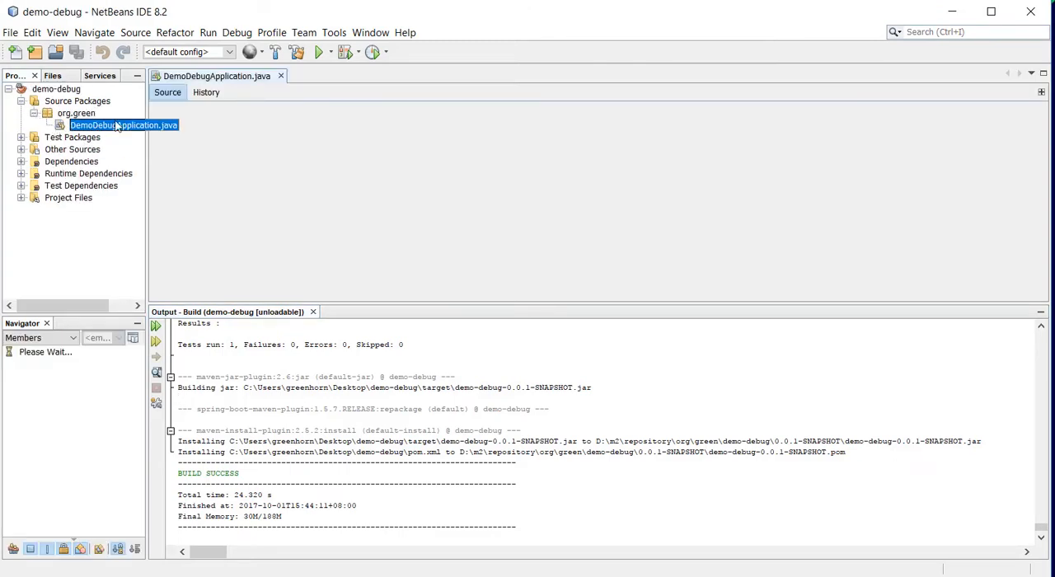
{"action": "double_click", "coordinate": [122, 125]}
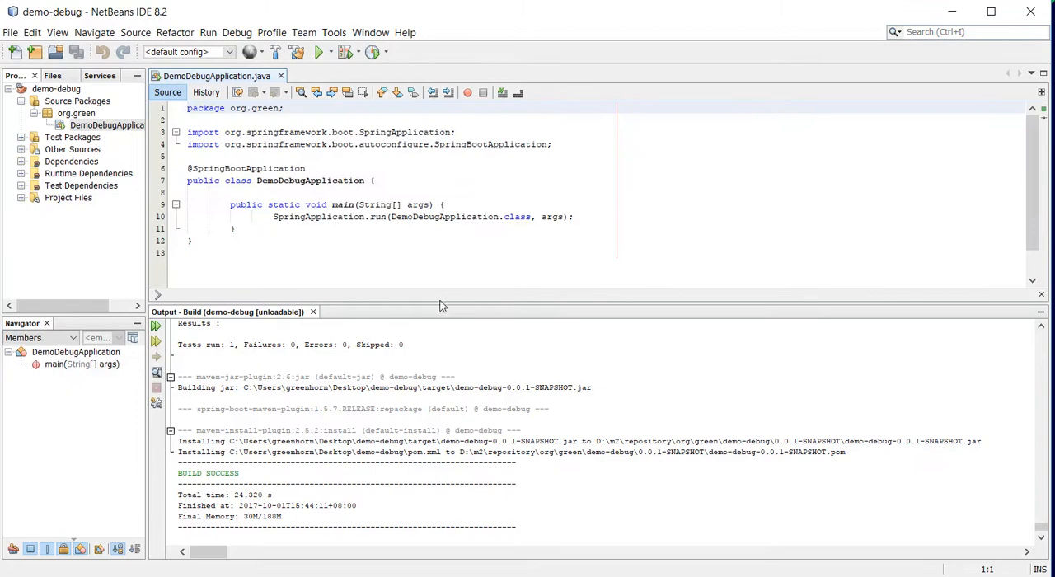
{"action": "left_click_drag", "start_coordinate": [441, 307], "coordinate": [439, 407]}
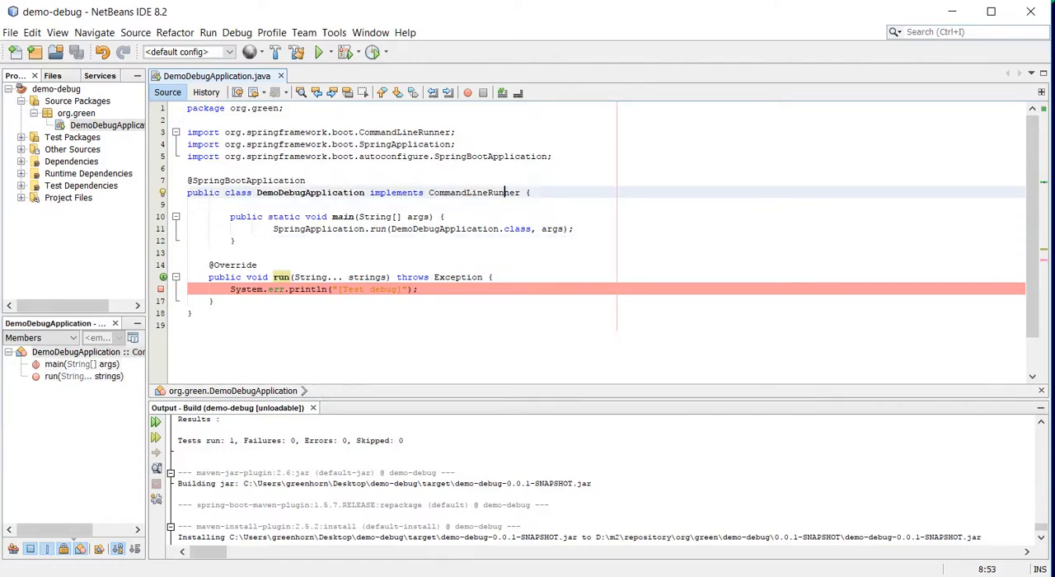
{"action": "double_click", "coordinate": [473, 191]}
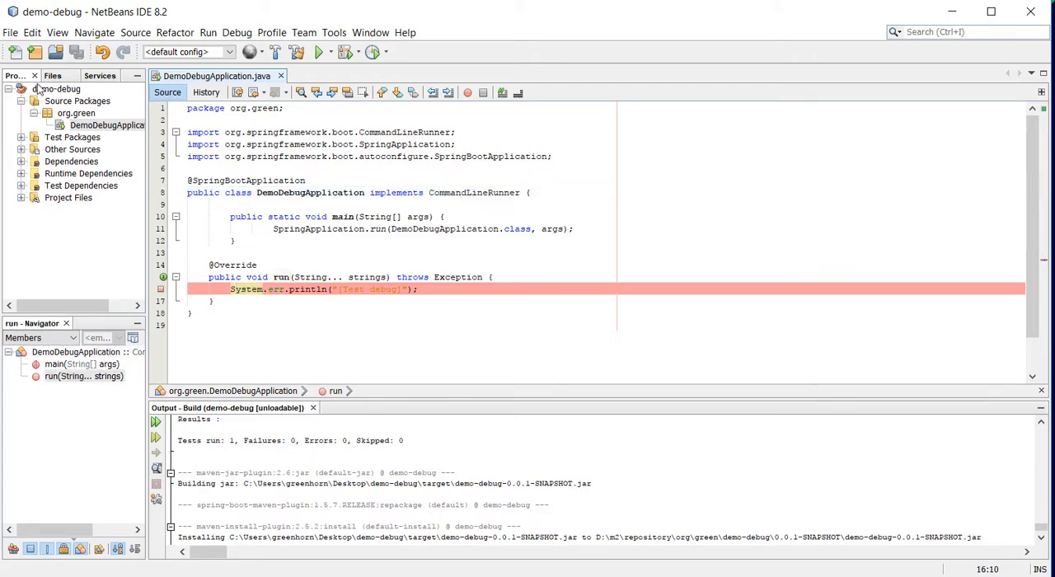
Run Maven 'spring-boot:run debug profile local', stop at the line 16 breakpoint, then Continue (F5).
{"action": "right_click", "coordinate": [58, 89]}
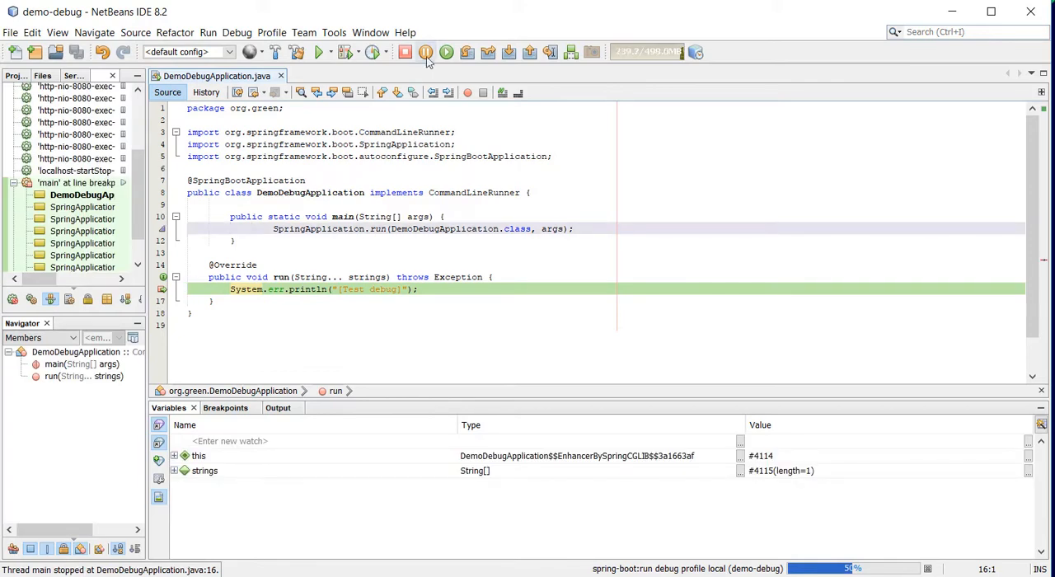
{"action": "mouse_move", "coordinate": [447, 52]}
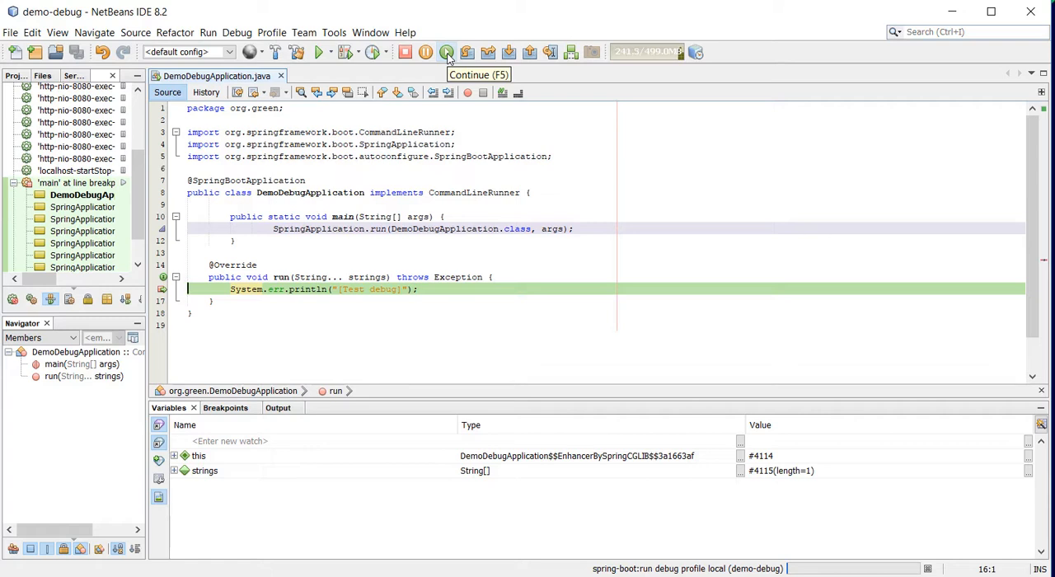
{"action": "left_click", "coordinate": [447, 52]}
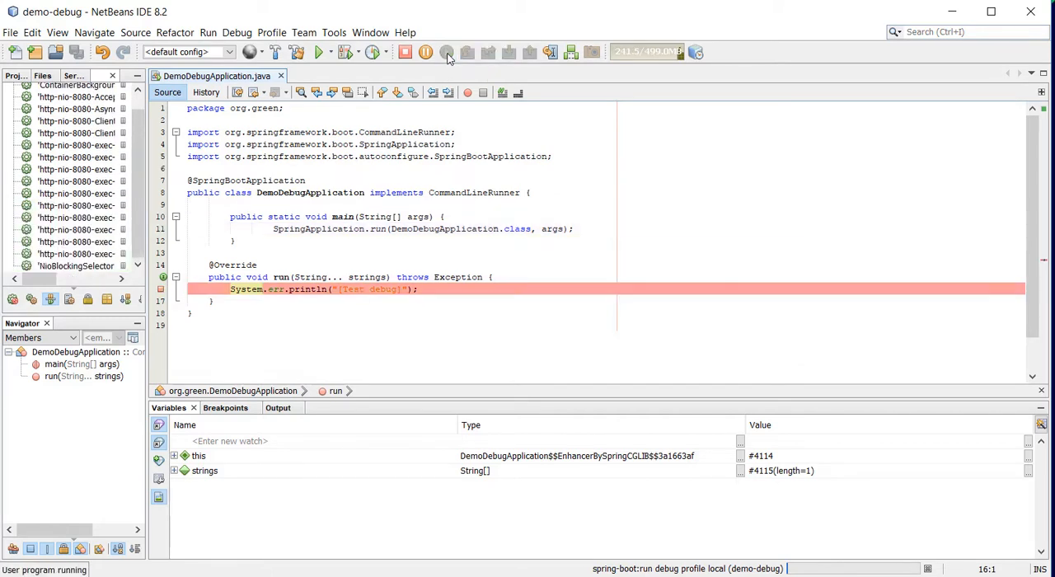